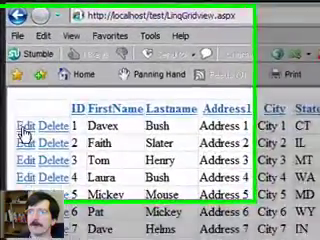
{"action": "left_click", "coordinate": [13, 131]}
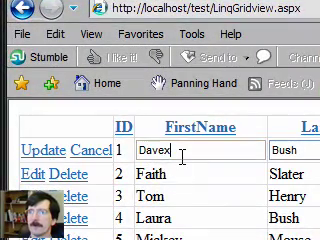